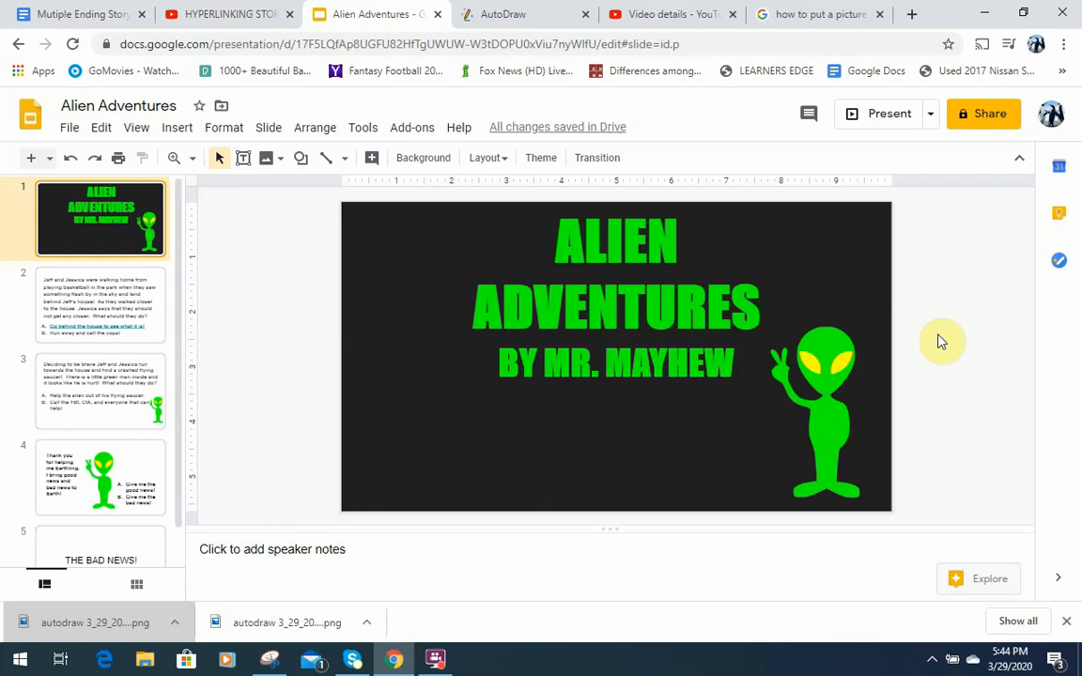
mouse_move(992, 305)
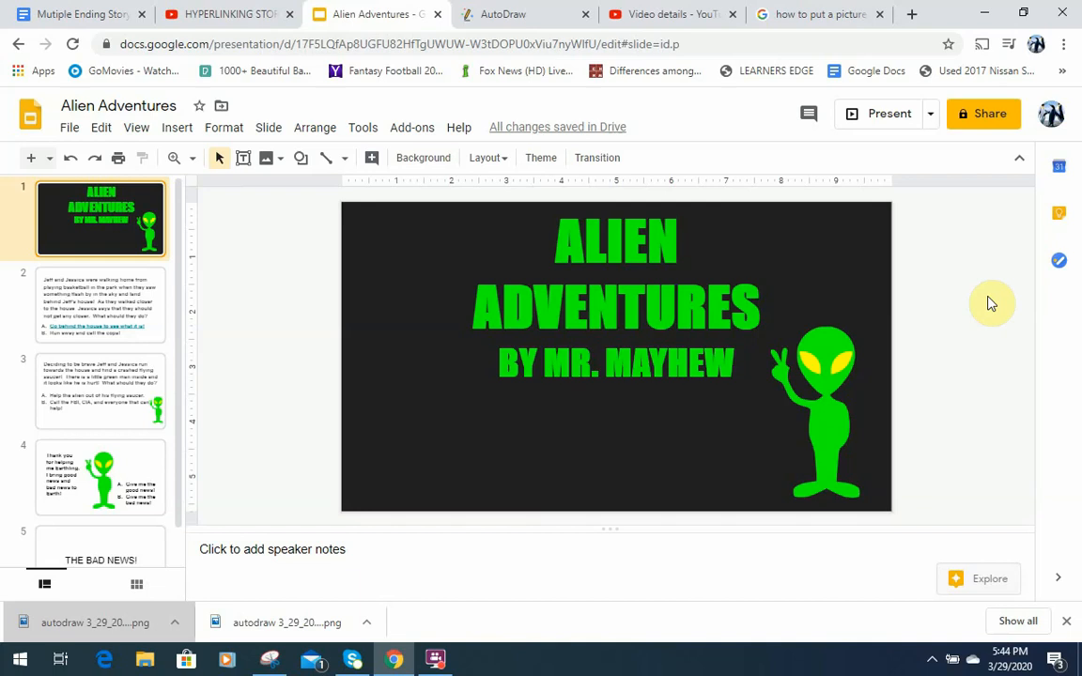
Replace the rough saucer sketch with AutoDraw's suggested clean blue flying saucer
click(524, 15)
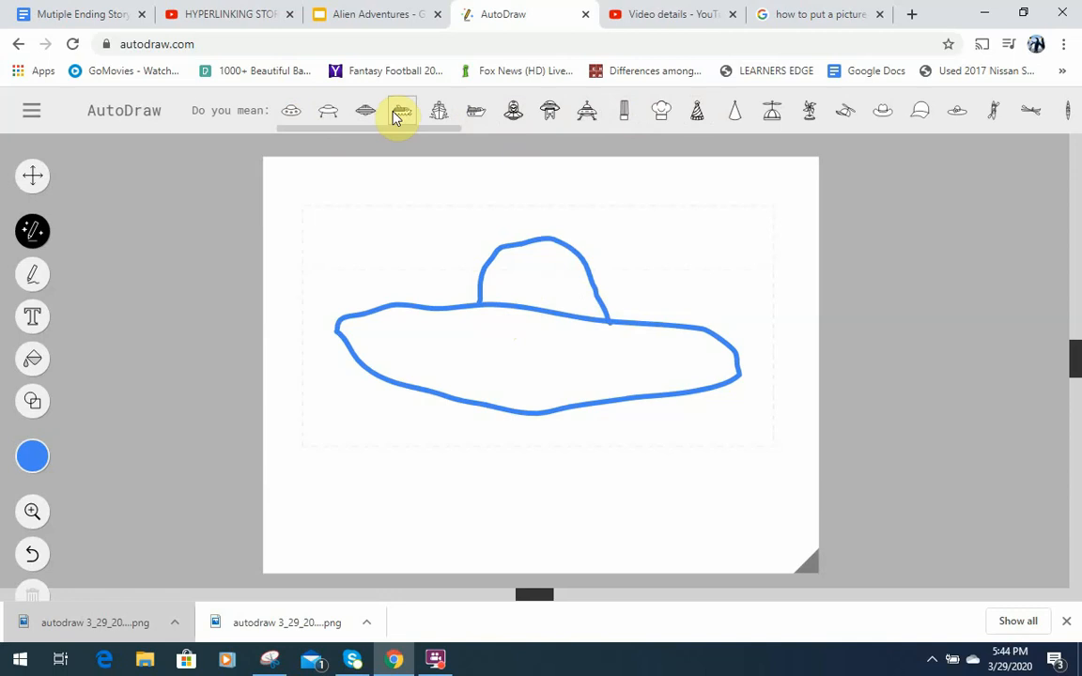
click(401, 110)
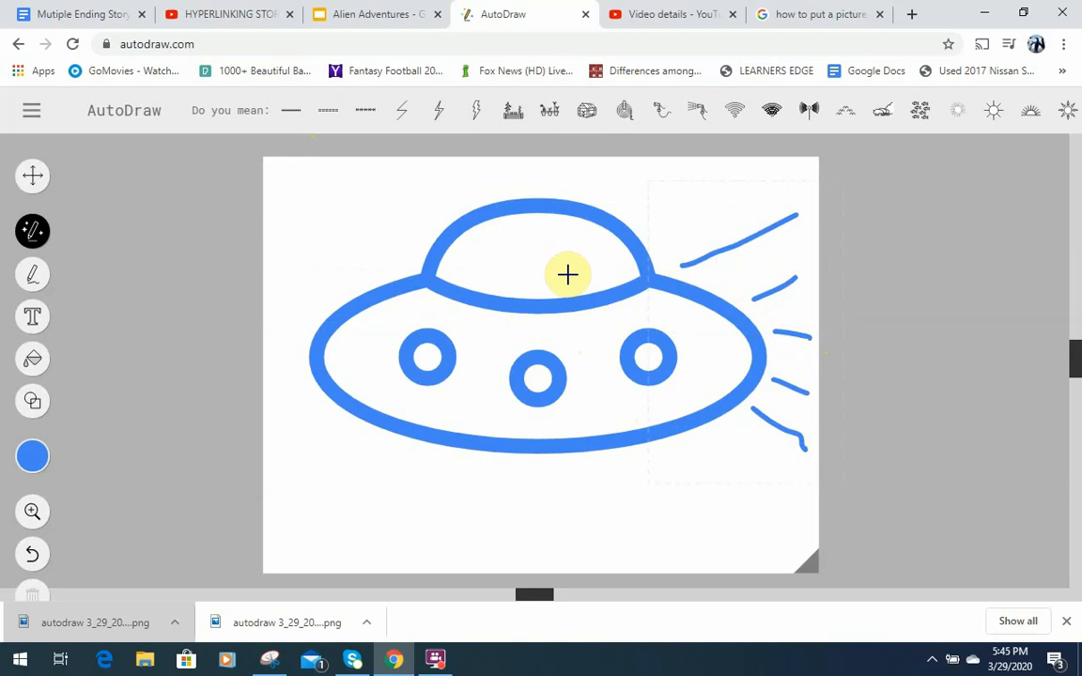
mouse_move(564, 260)
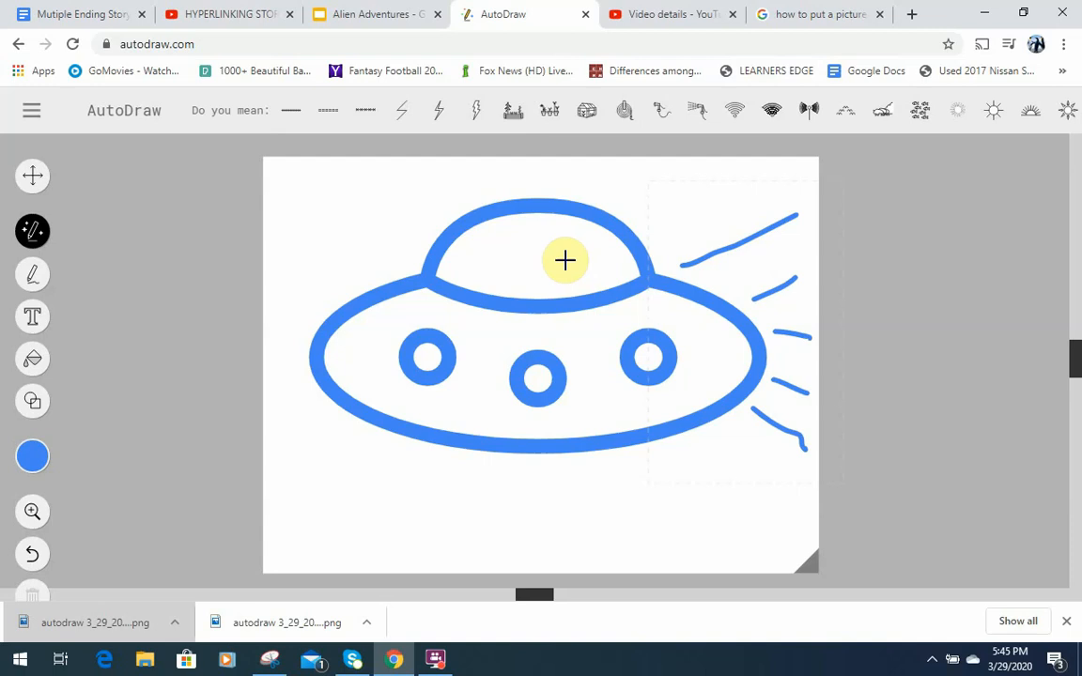
mouse_move(47, 122)
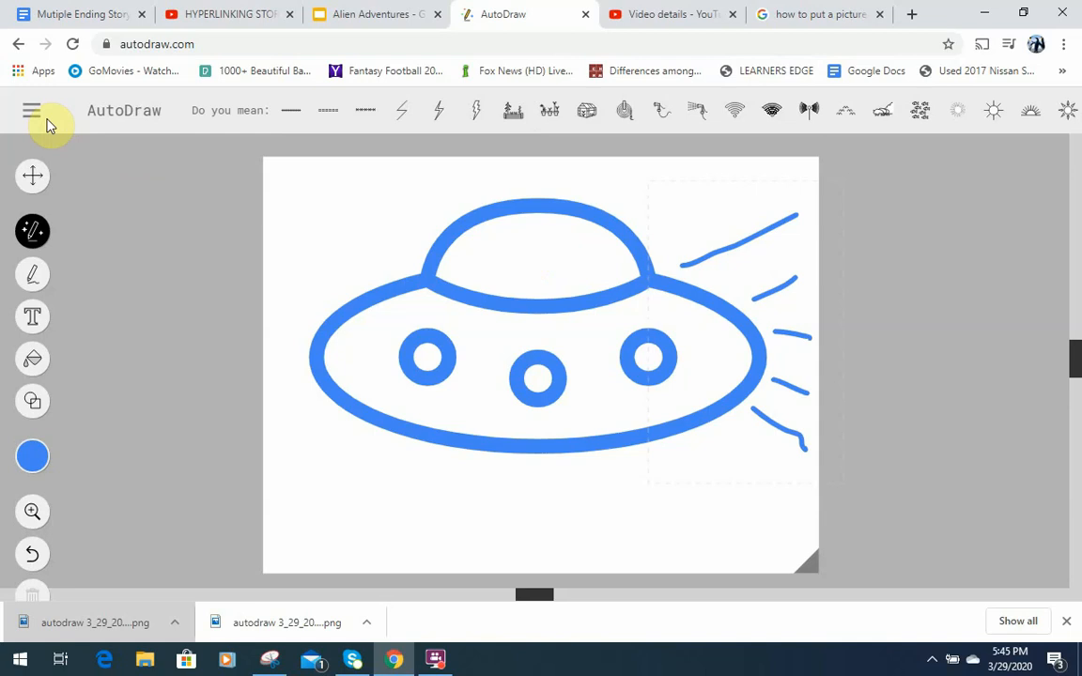
Download the finished flying saucer drawing as a PNG image
click(32, 109)
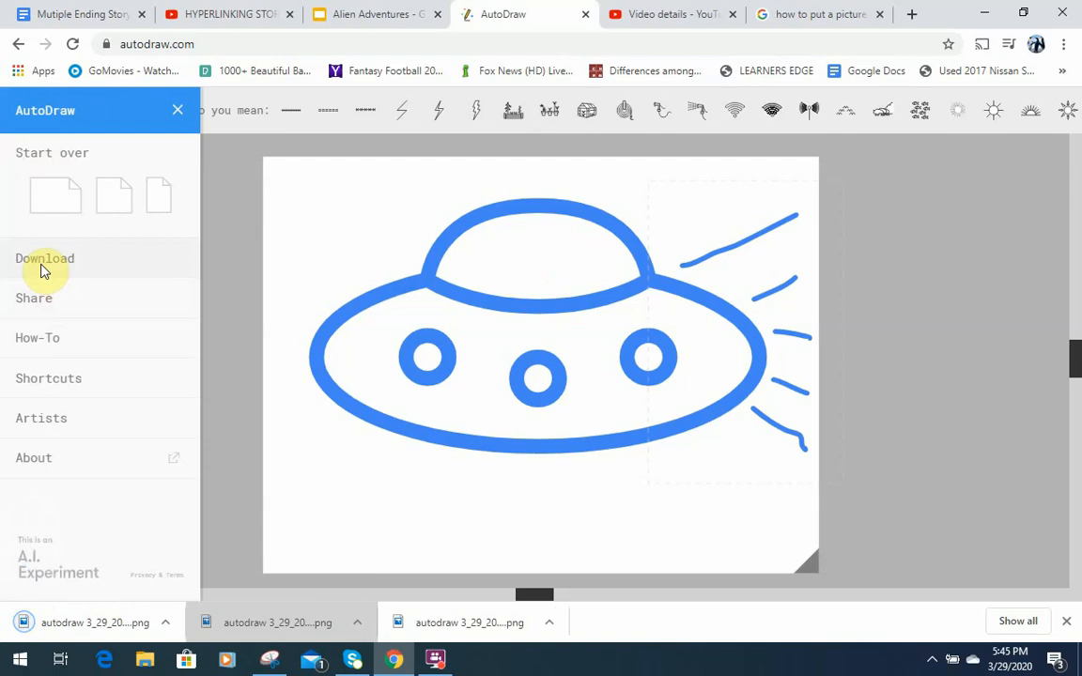
click(376, 15)
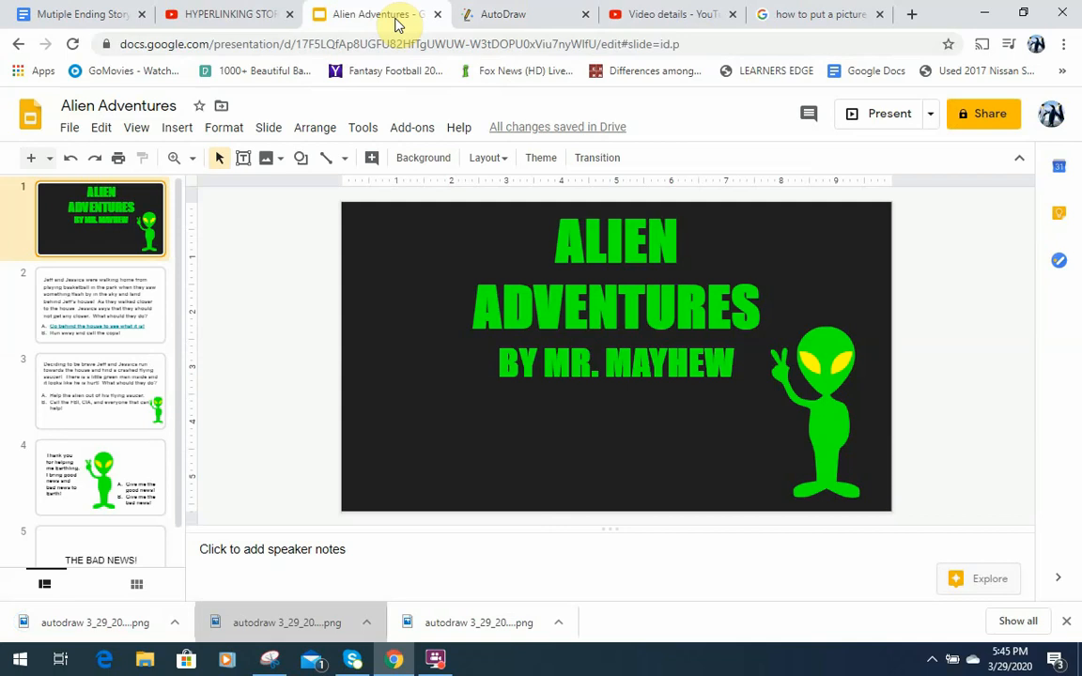
Select the 'THE BAD NEWS!' slide in the Alien Adventures deck
click(101, 522)
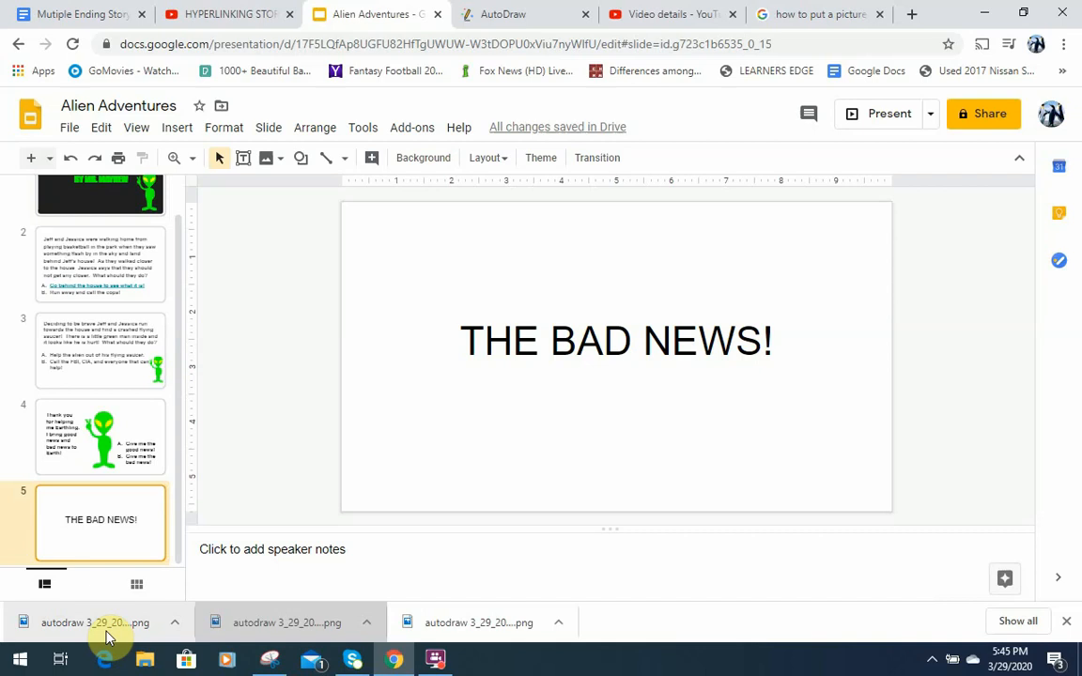